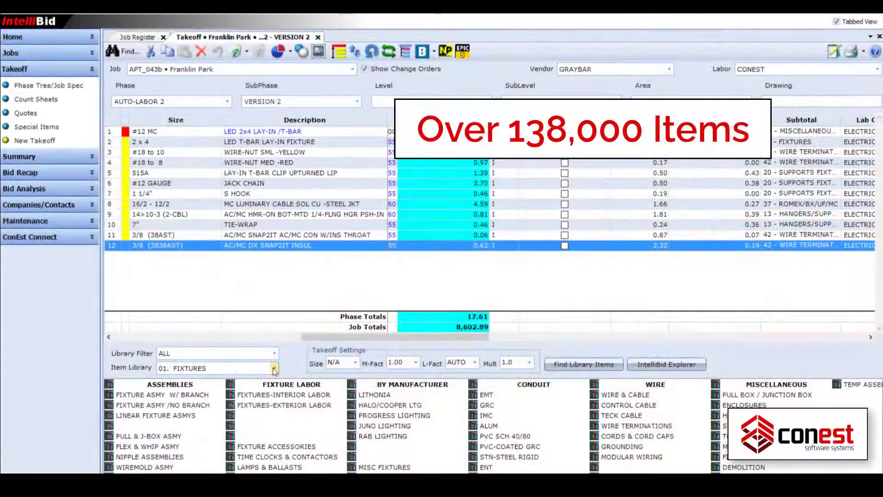
Choose 01. FIXTURES and browse FIXTURE ASMY W/ BRANCH to the 1x4 LED LAY-IN assembly
click(274, 368)
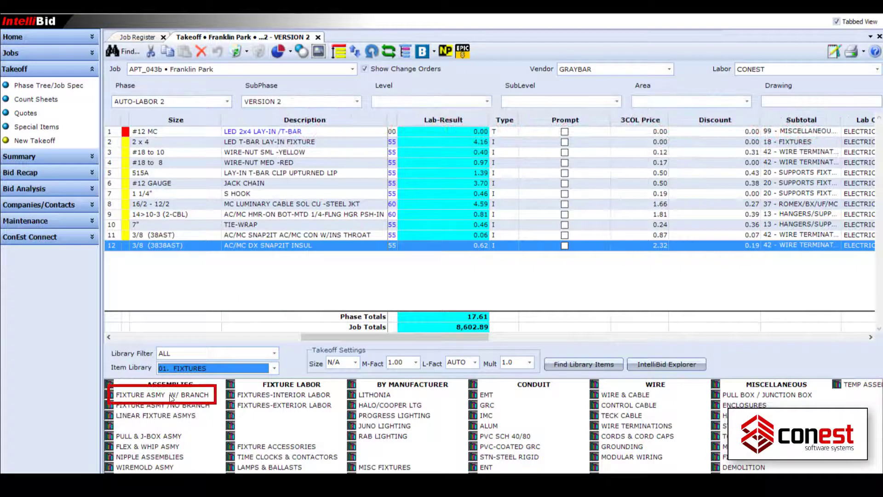
click(162, 395)
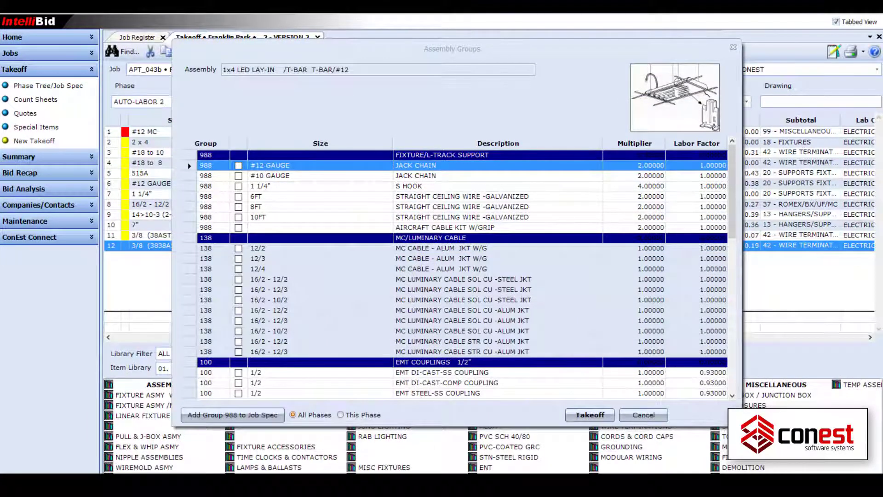
Scroll through the 1x4 LED lay-in fixture's assembly groups list
scroll(down, 3)
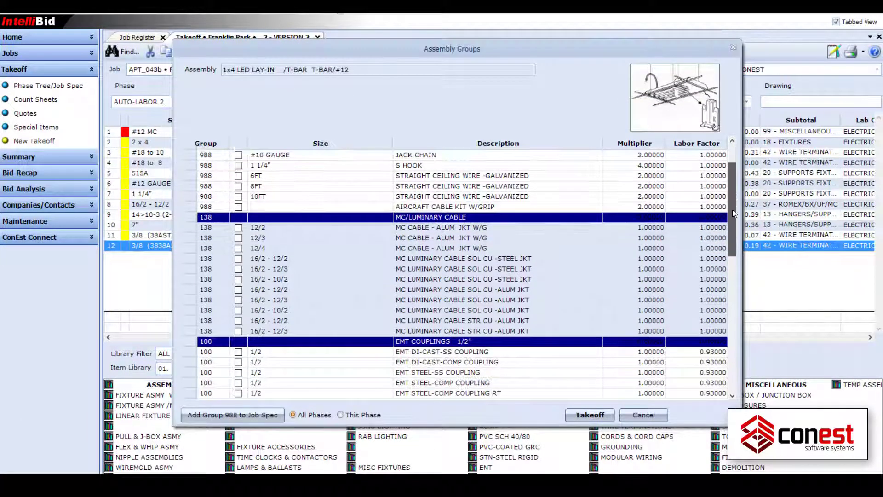
scroll(down, 3)
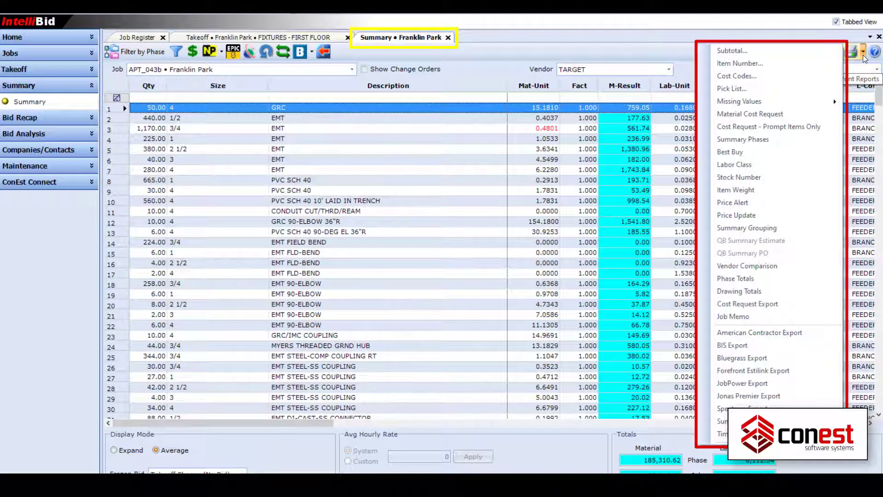
Generate the Installations > Phases report, answering Yes to Group Rollups By Phase
click(19, 101)
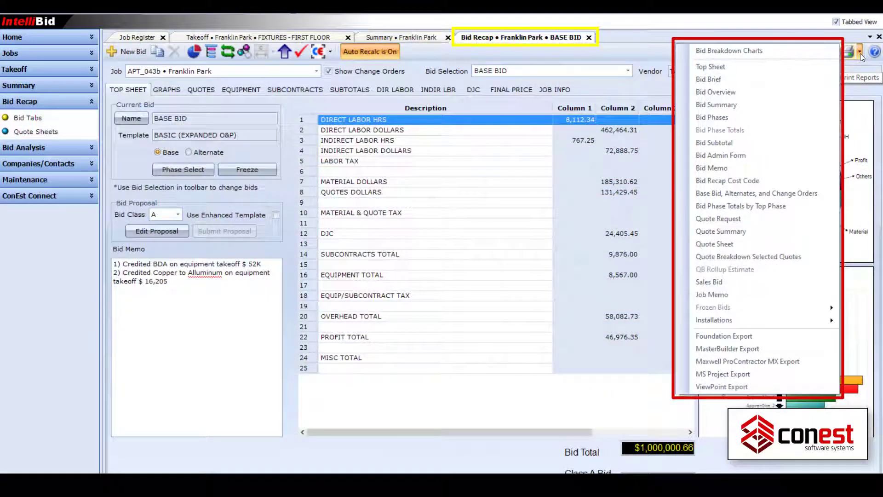
mouse_move(714, 320)
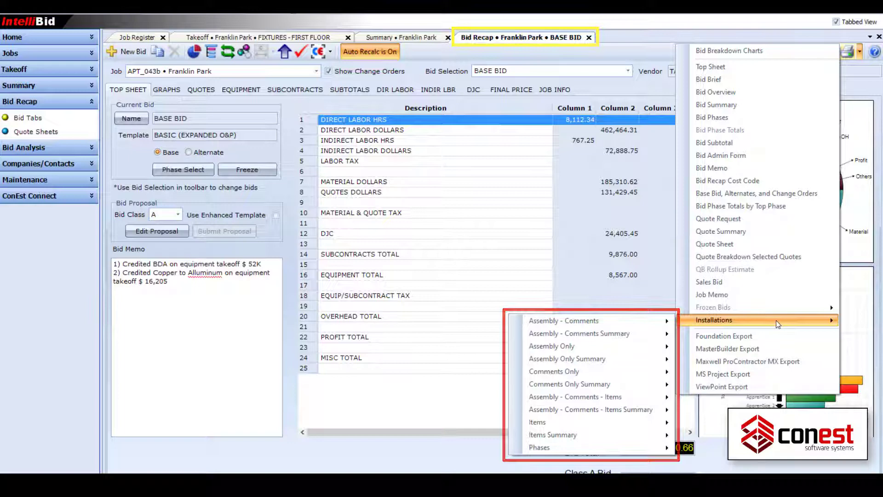
mouse_move(716, 104)
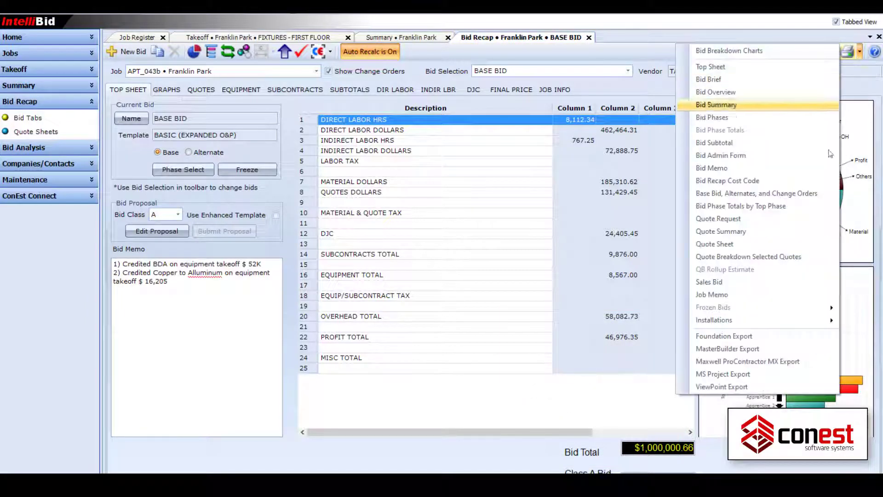
mouse_move(714, 319)
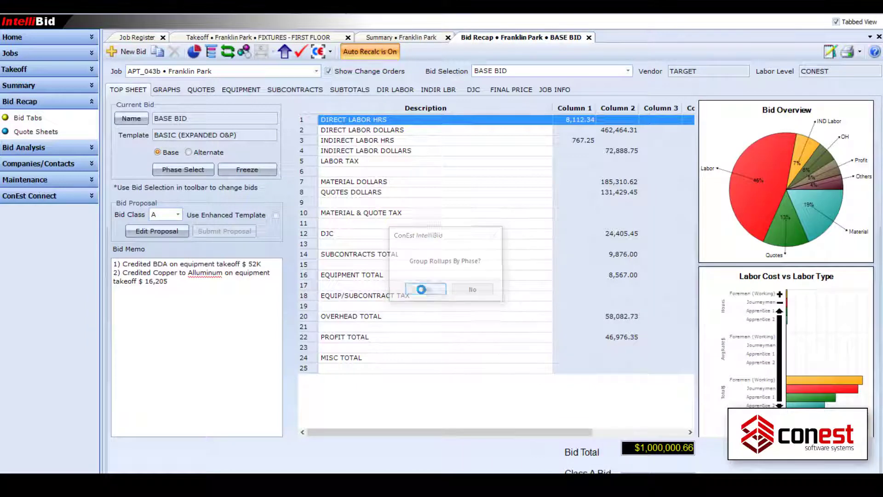
click(425, 289)
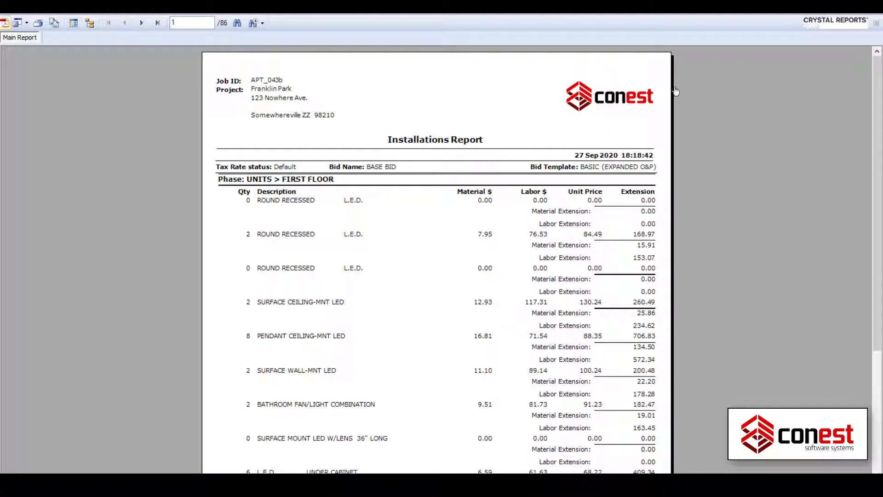
Page through the Installations Report and show its export format list
click(141, 22)
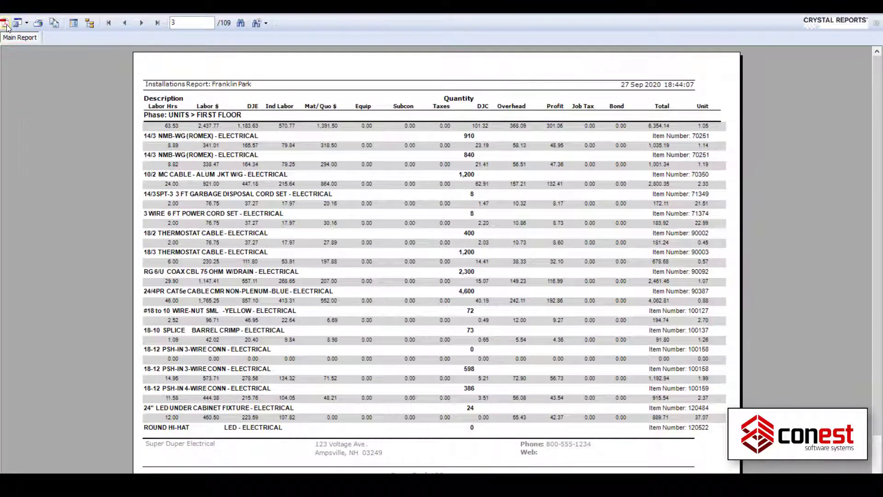
click(16, 22)
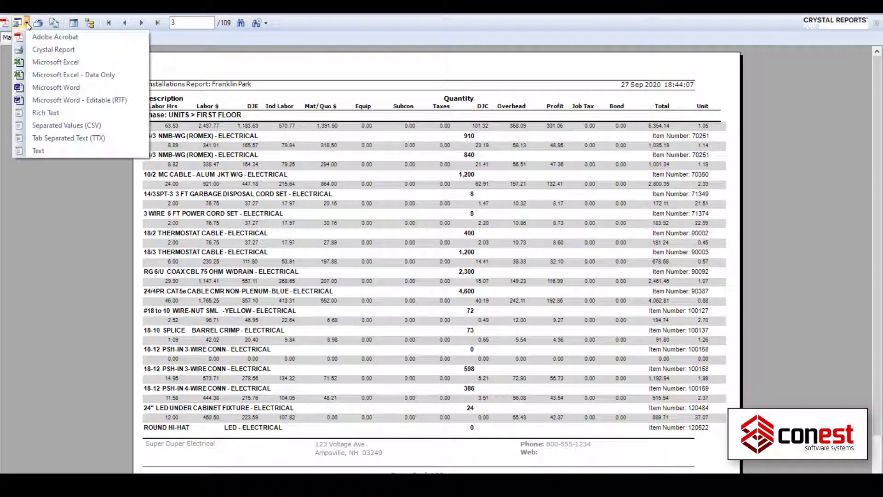
mouse_move(67, 138)
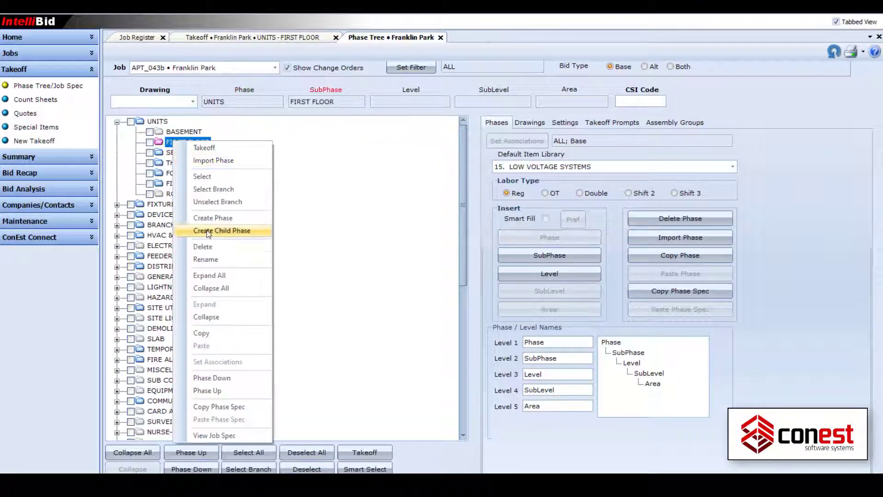
Create the KITCHEN child level under FIRST FLOOR and take off EMT conduit into it
click(221, 230)
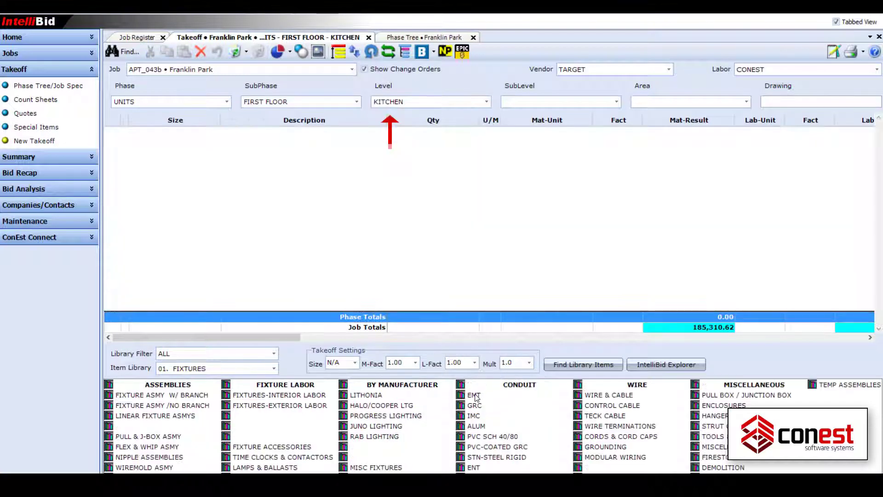
click(474, 394)
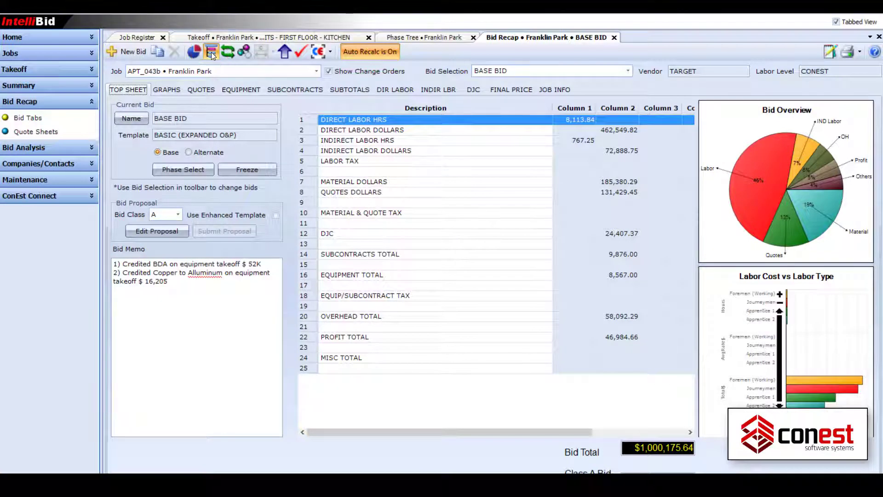
Show the phase breakdown combined by Level, as cost figures with labor in hours
click(211, 52)
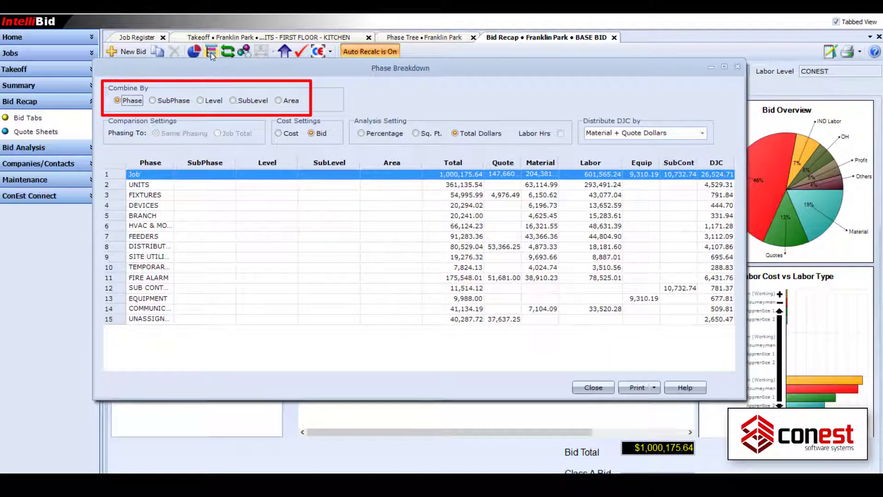
click(153, 100)
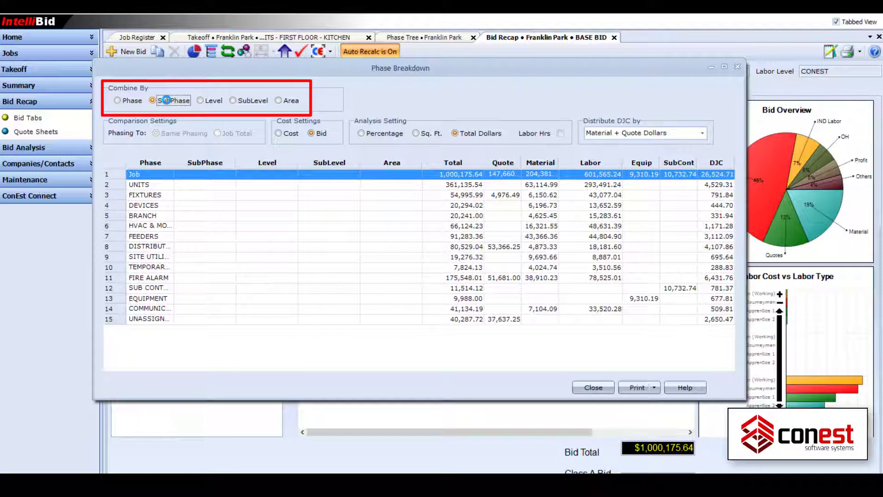
click(202, 100)
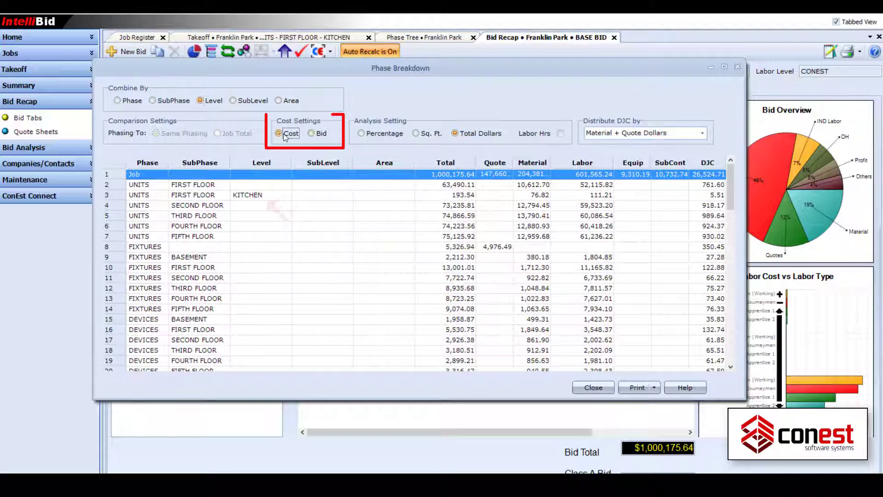
click(312, 134)
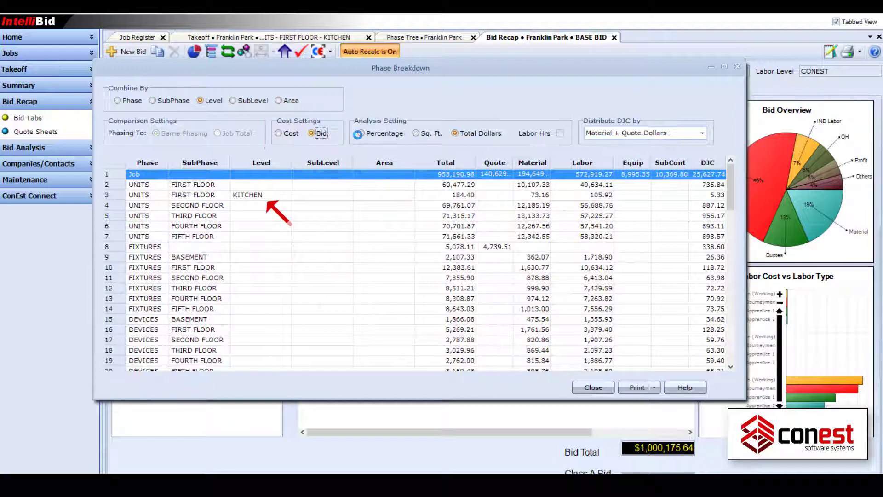
click(416, 133)
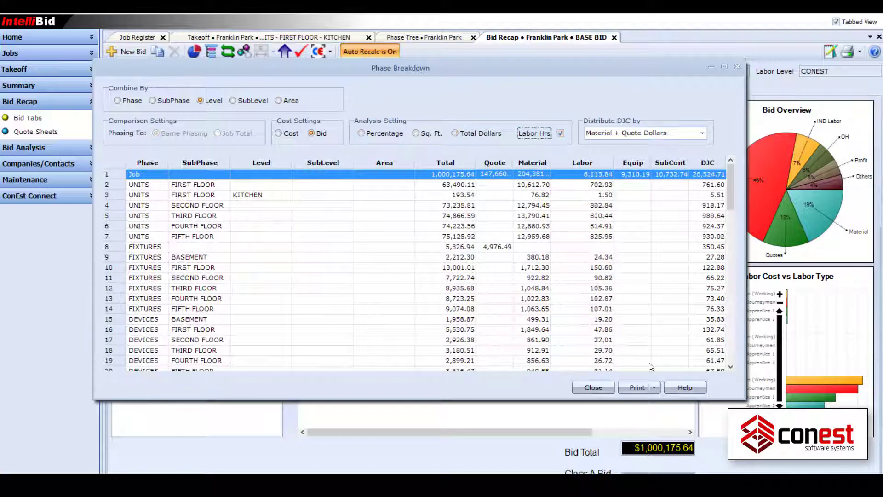
click(653, 387)
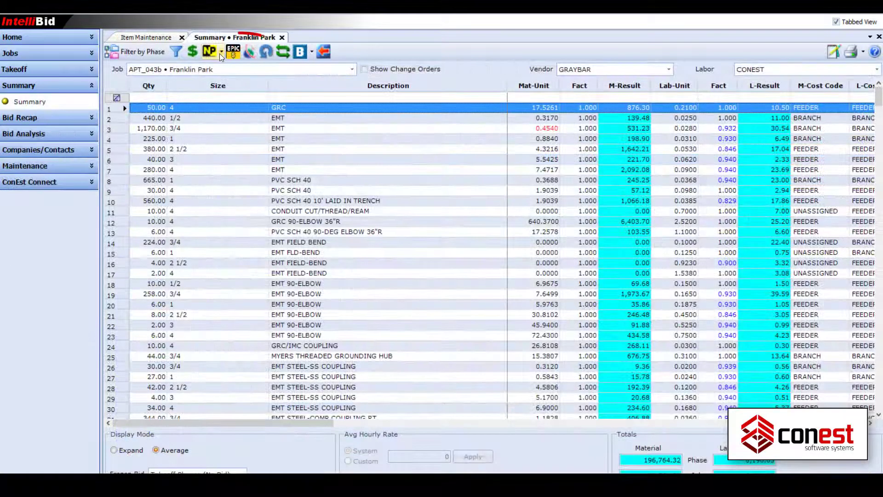
Run the NetPricer price update and view its update report showing items priced
click(209, 52)
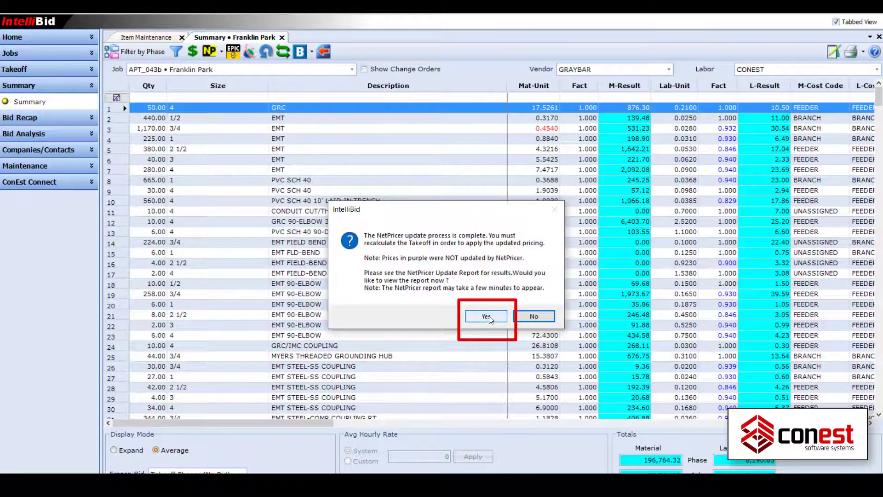
click(485, 316)
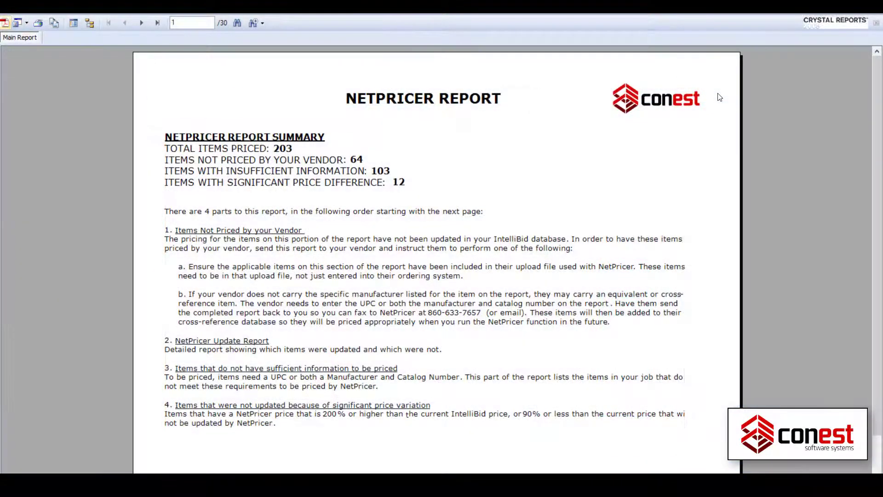
click(142, 22)
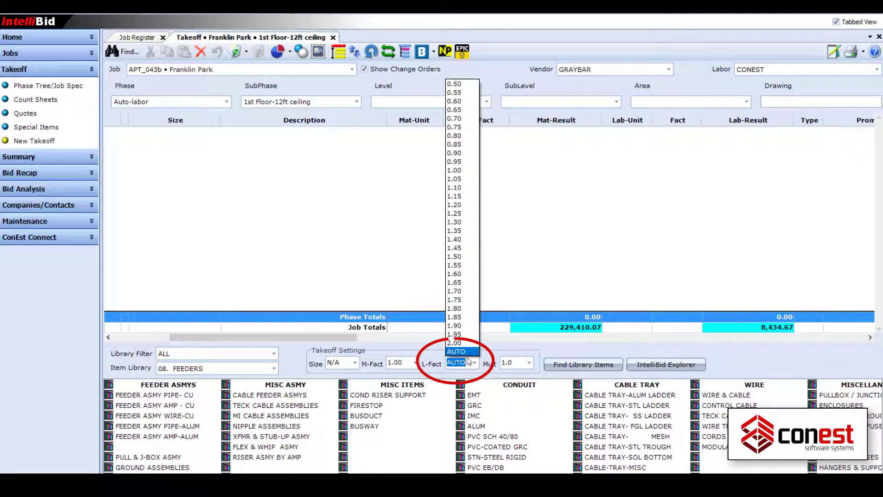
Set L-Fact to AUTO for the EMT-on-concrete takeoff
click(456, 360)
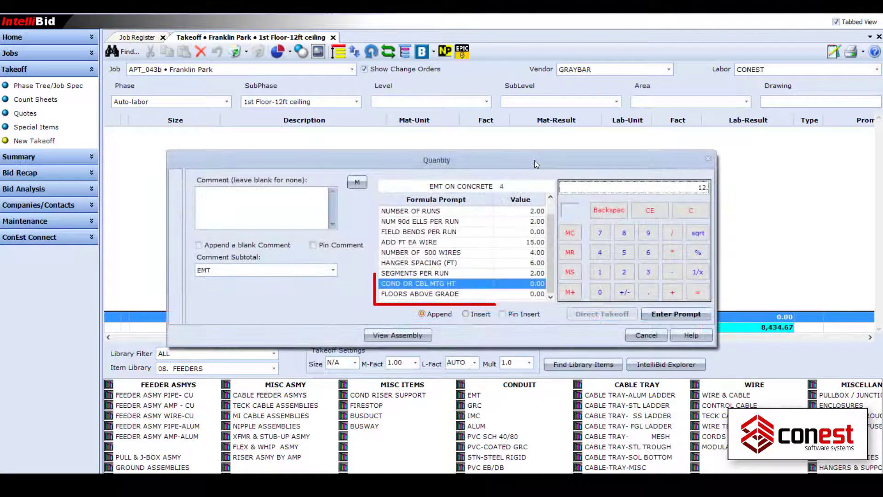